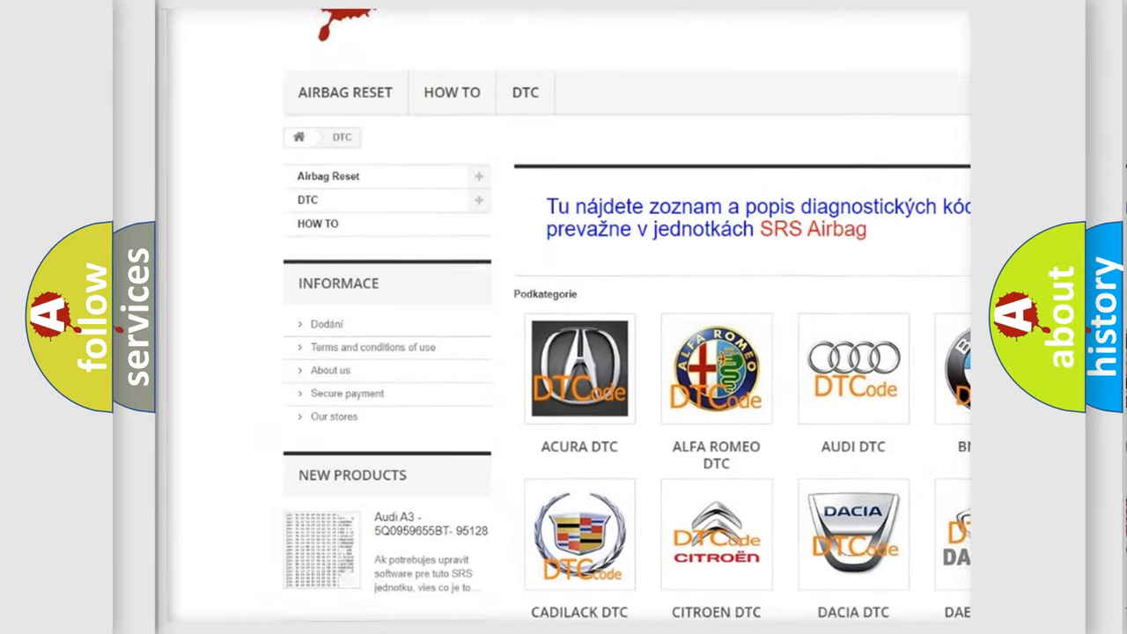
pyautogui.scroll(-3)
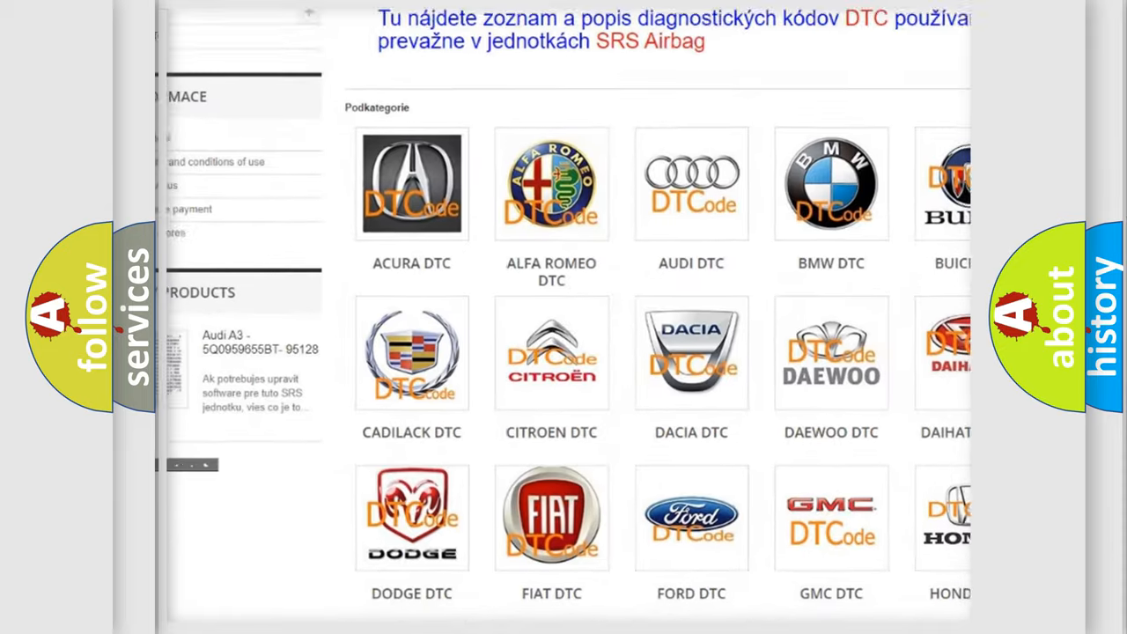
pyautogui.scroll(-3)
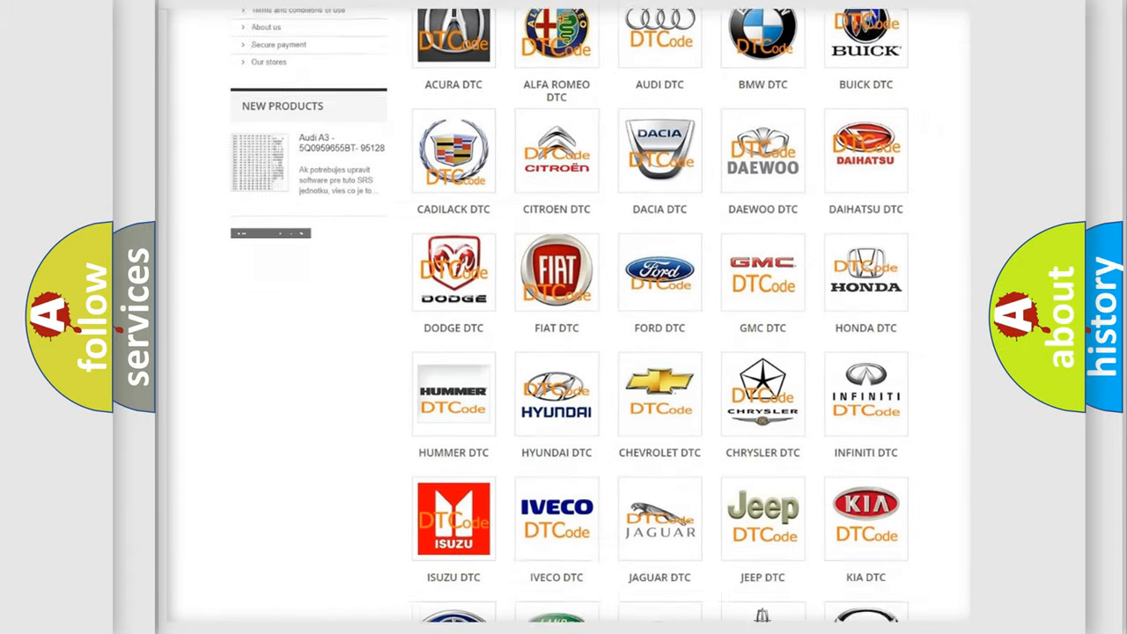
pyautogui.scroll(-3)
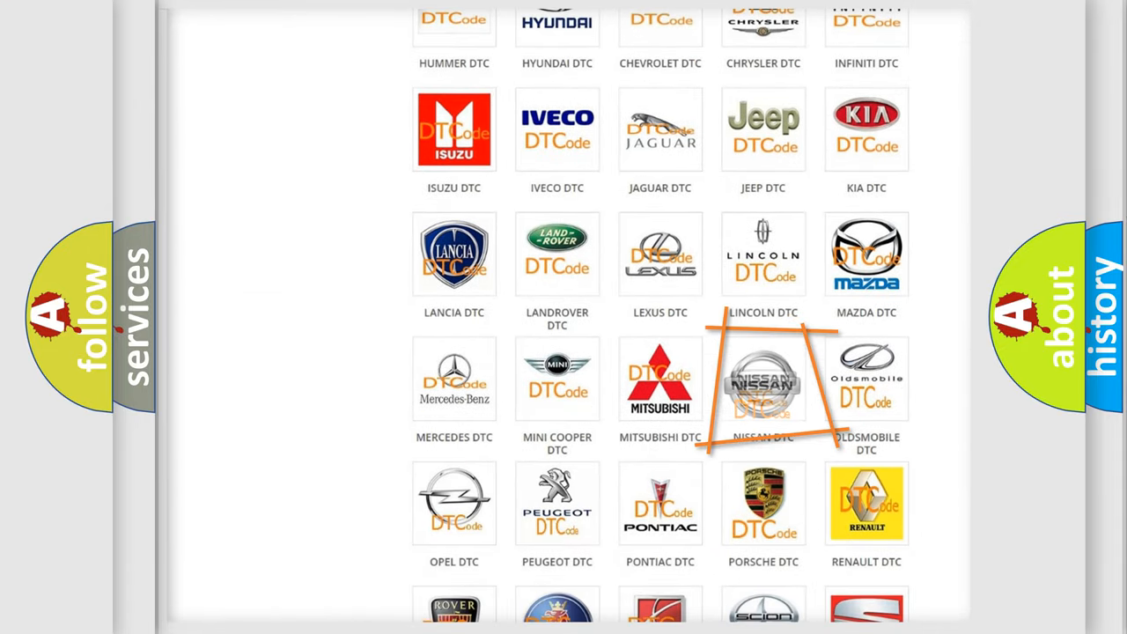